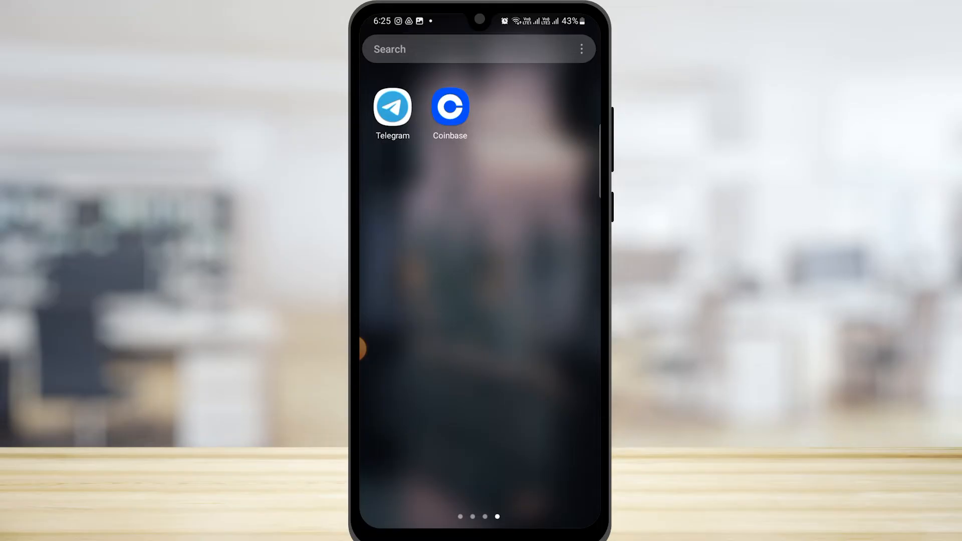
# - Swipe across the home screen toward the Google Play Store
pyautogui.hscroll(-3)
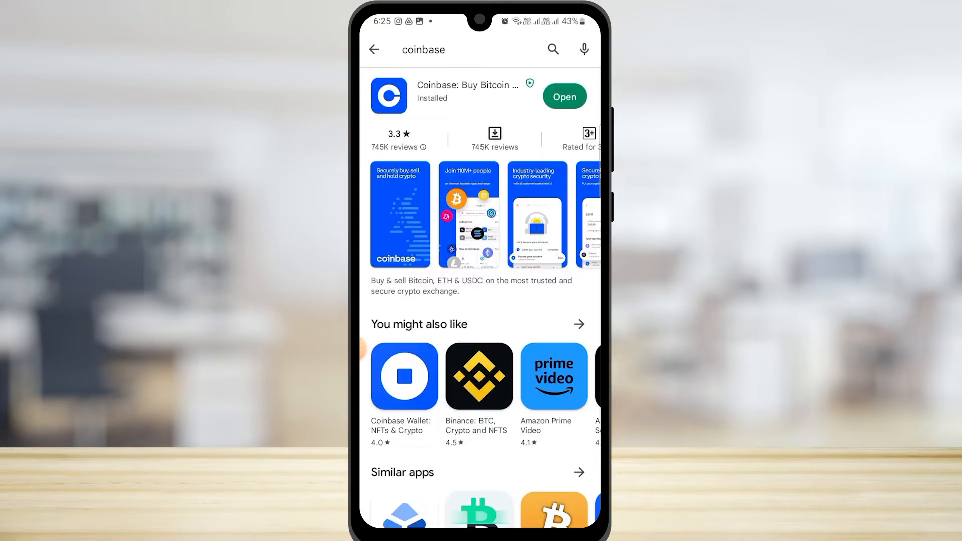
pyautogui.click(374, 49)
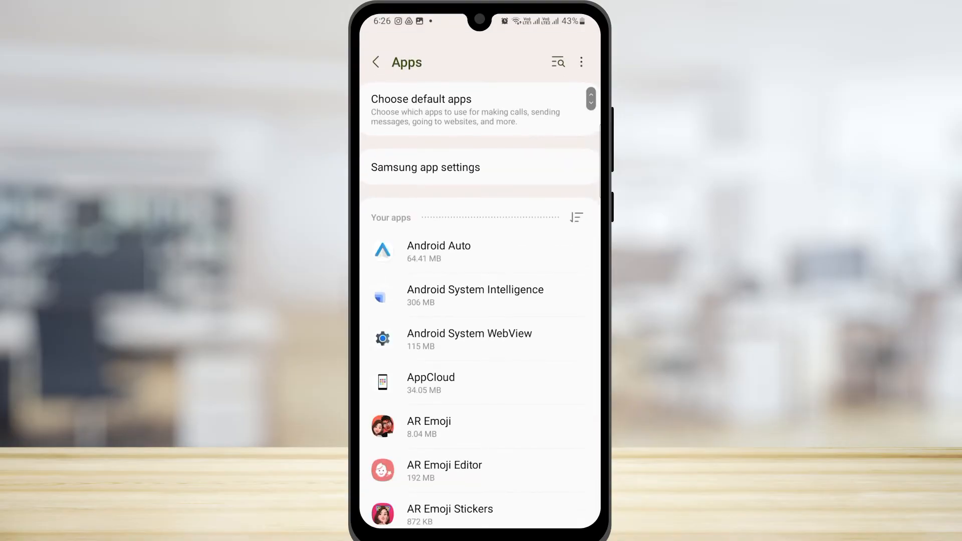
# - Search the installed apps for 'coin' to find Coinbase
pyautogui.write('co')
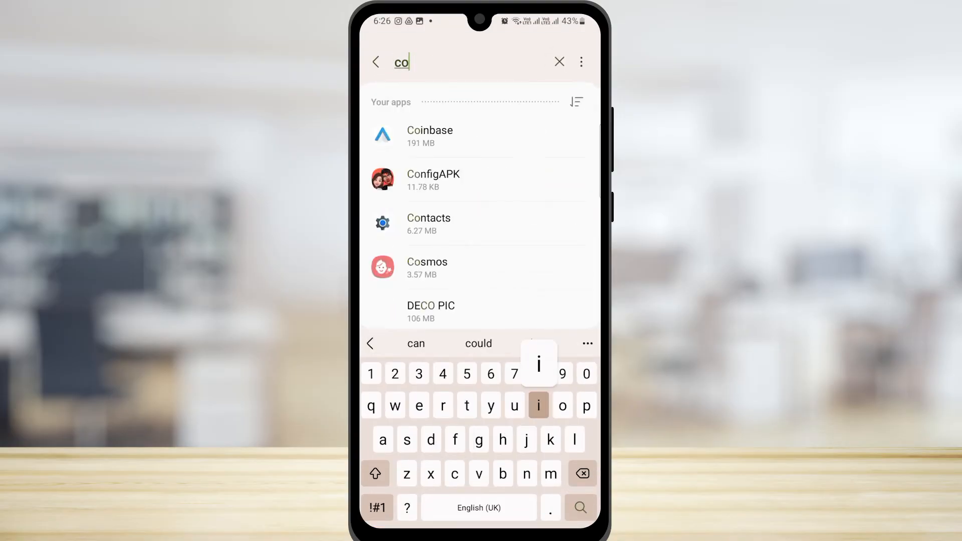
pyautogui.write('in')
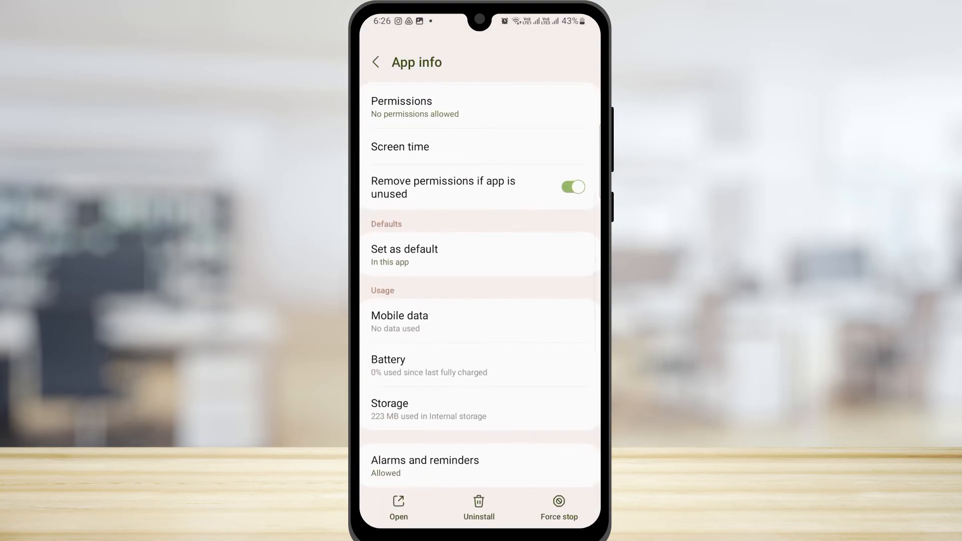
# - In Mobile data, allow Coinbase background data and data usage while Data saver is on
pyautogui.click(400, 321)
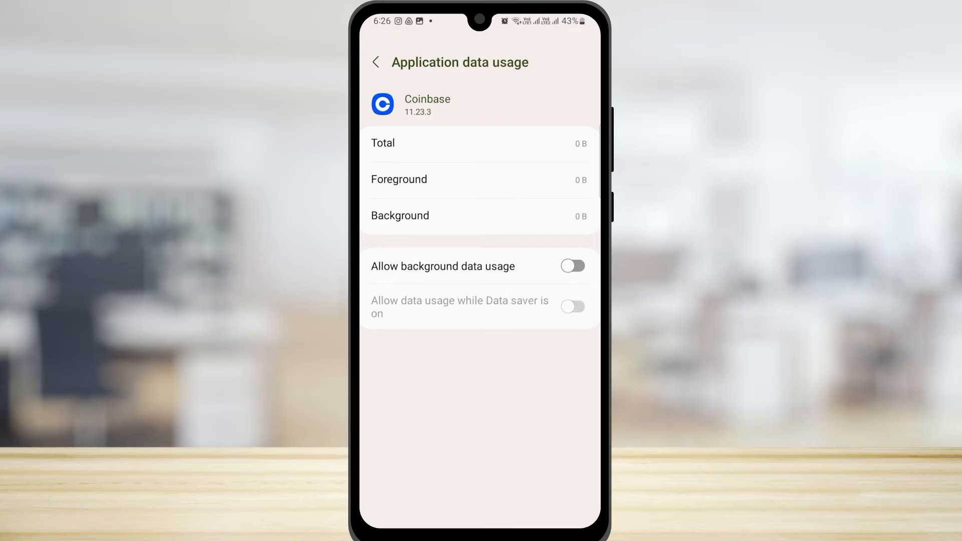
pyautogui.click(572, 266)
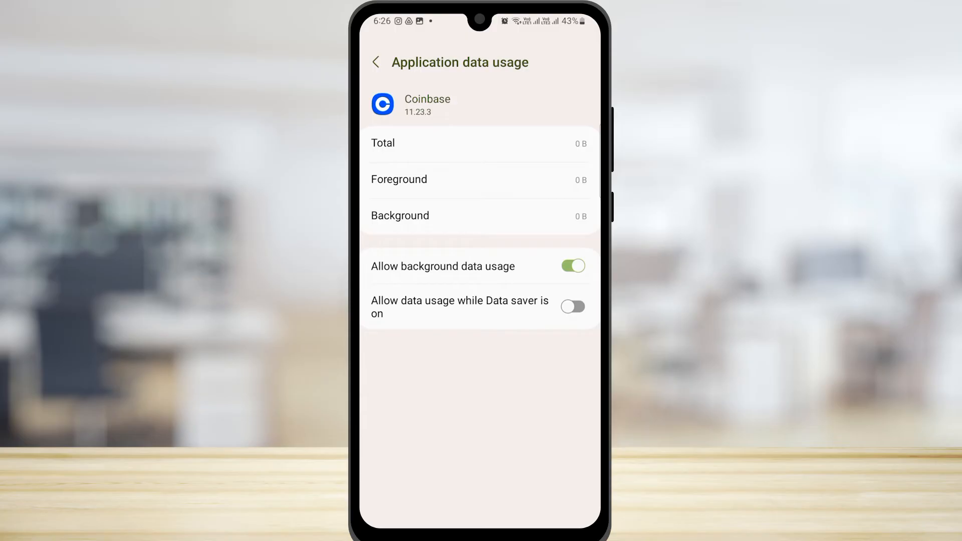
pyautogui.click(572, 307)
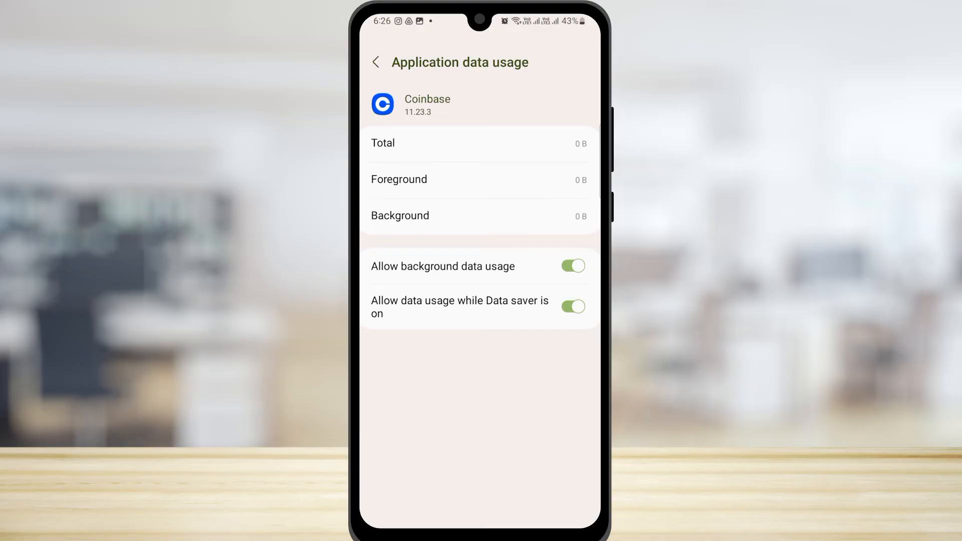
# - From Coinbase's Storage page, clear its data and confirm the permanent Delete
pyautogui.click(375, 62)
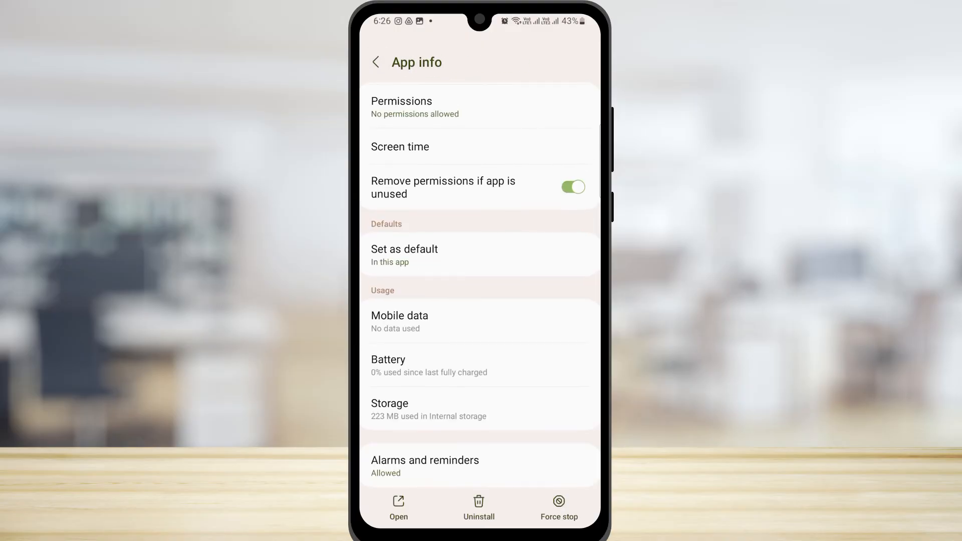
pyautogui.scroll(-3)
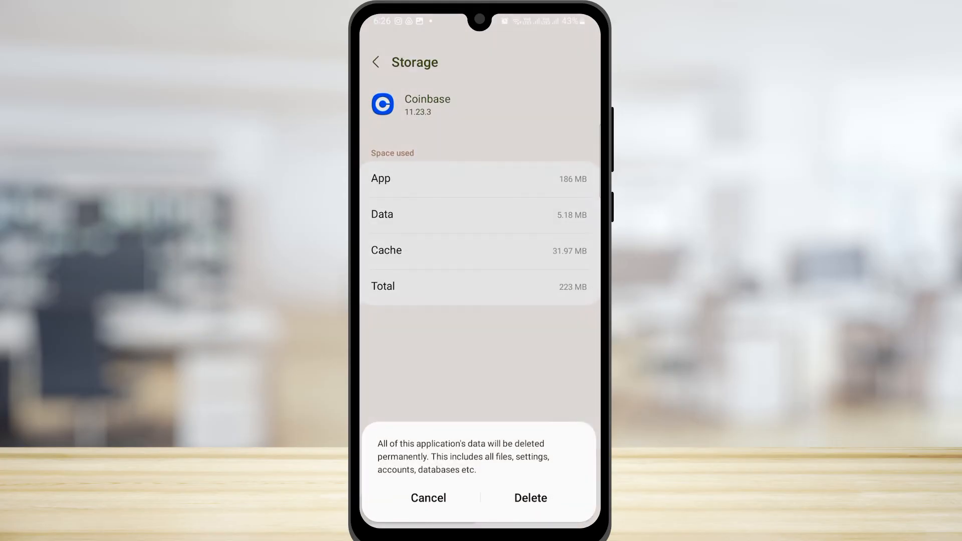
pyautogui.click(529, 498)
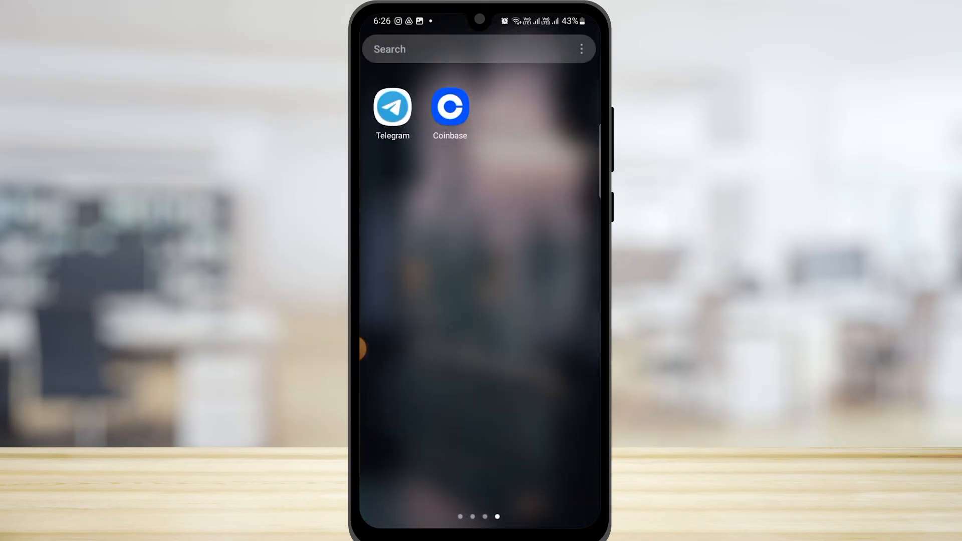
pyautogui.click(450, 105)
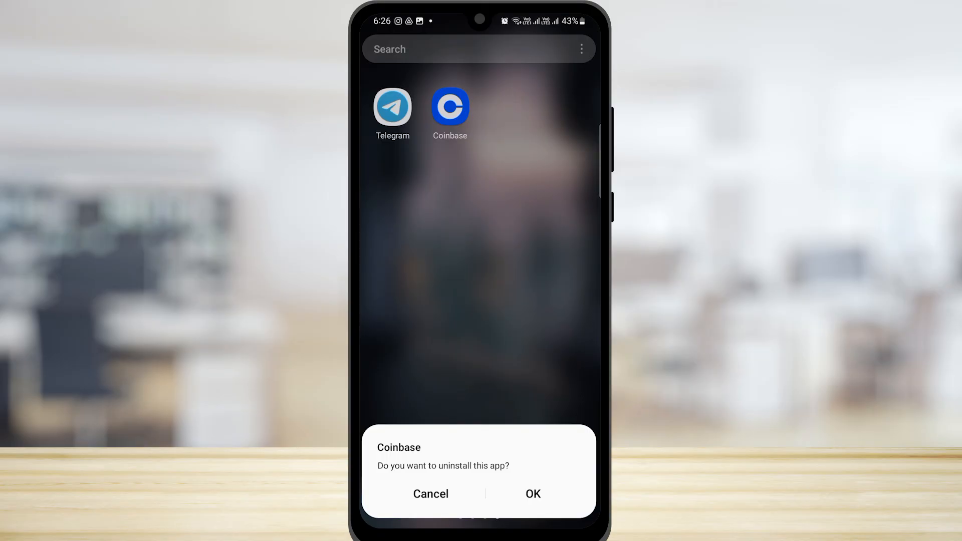
pyautogui.click(430, 494)
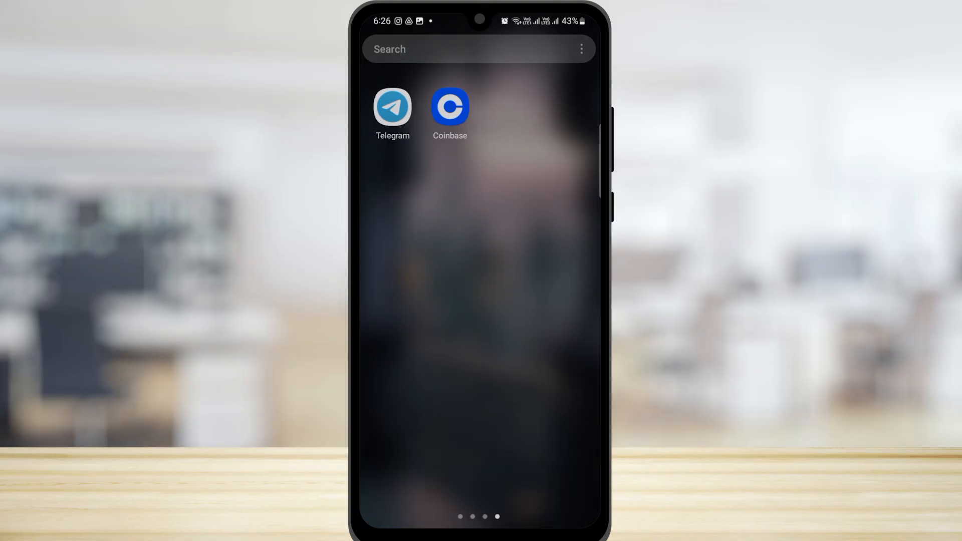